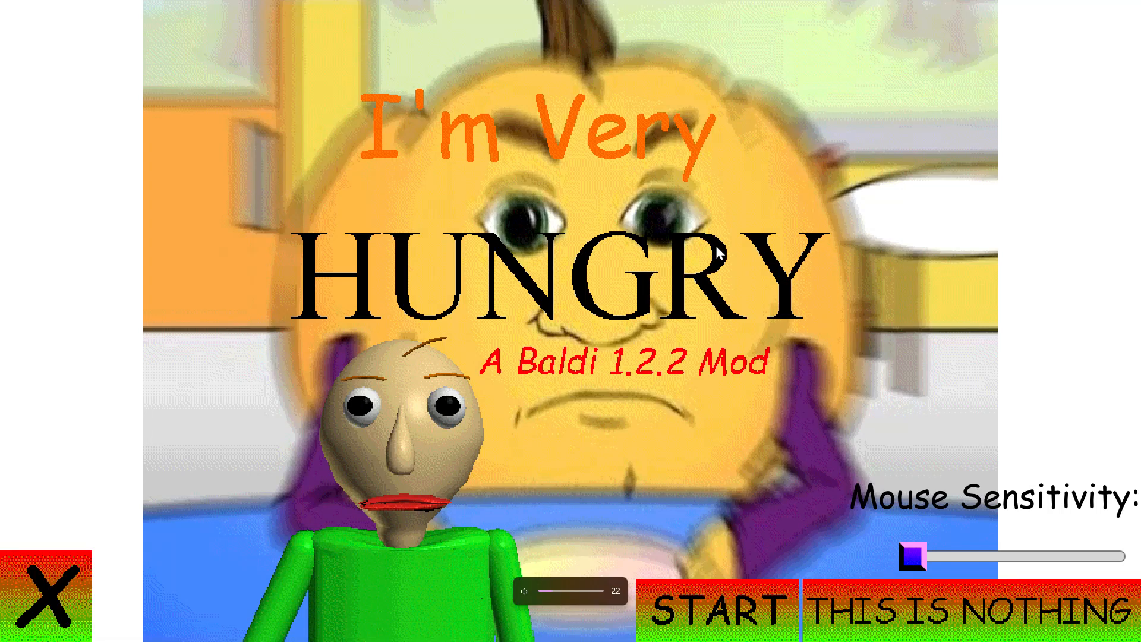
mouse_move(716, 637)
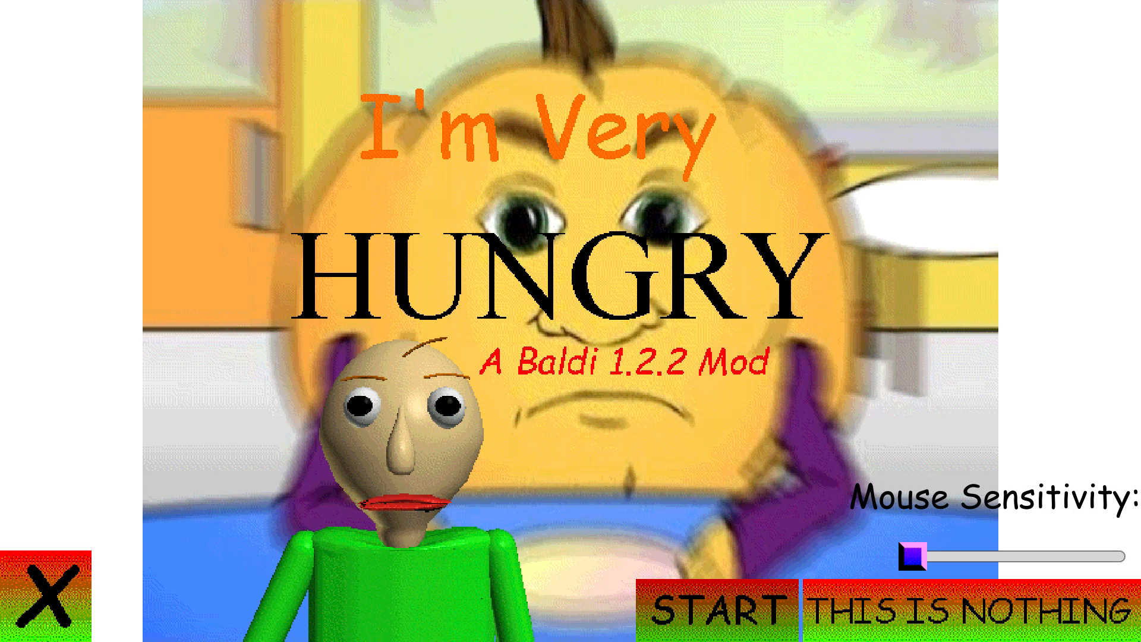
- Start a new game and pick up the coin in the hallway on the way to a notebook
left_click(709, 606)
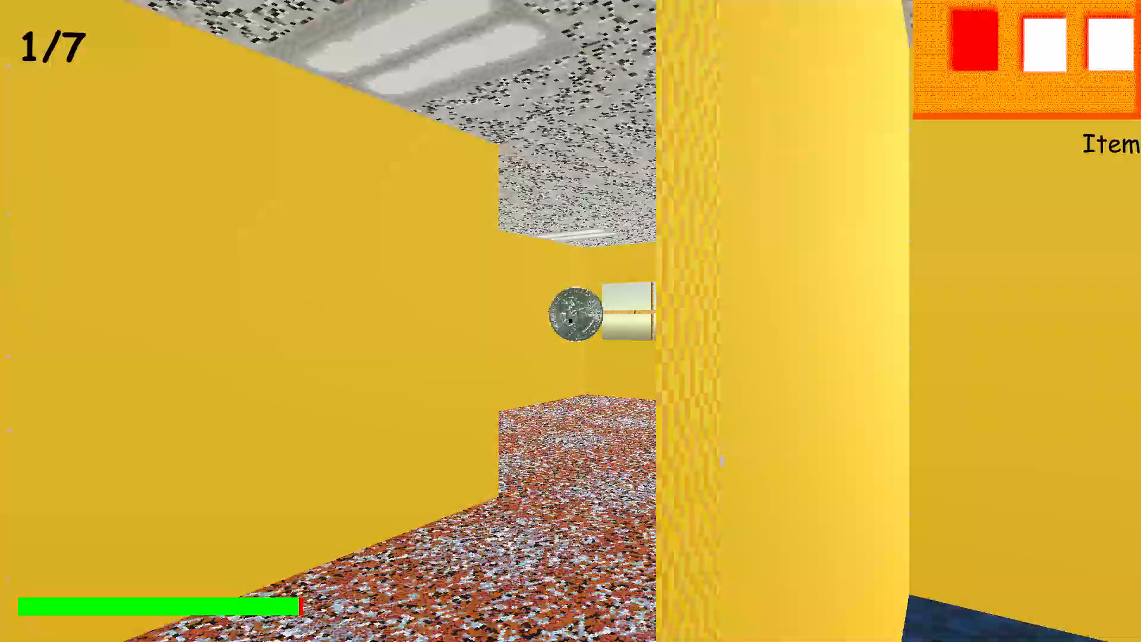
left_click(570, 321)
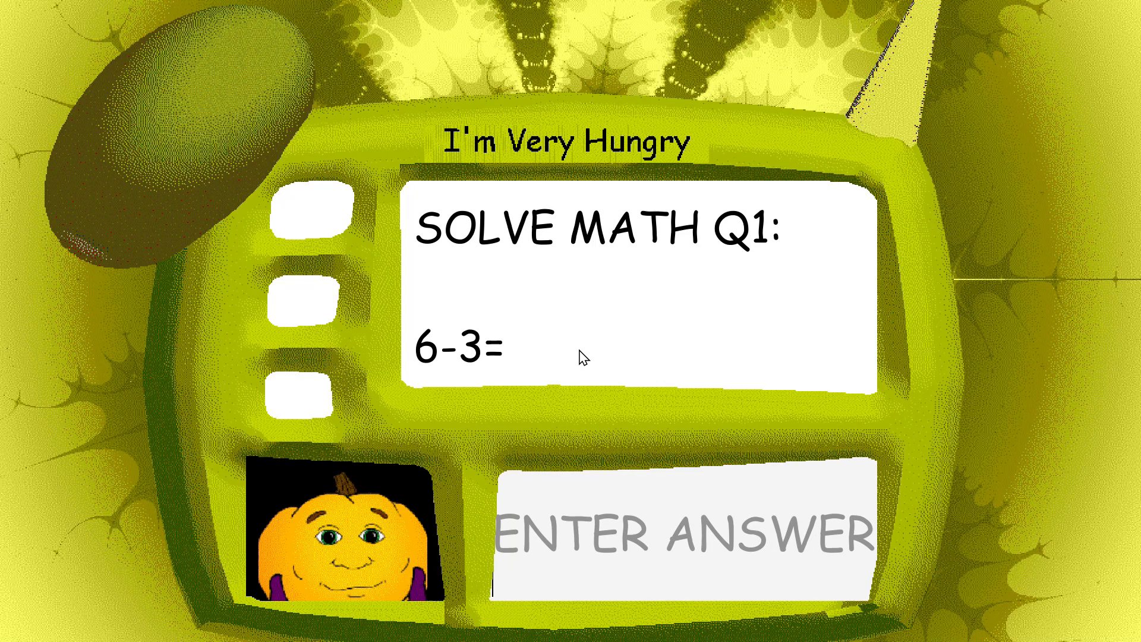
- Bring a new Firefox window up over the game from the taskbar
left_click(359, 628)
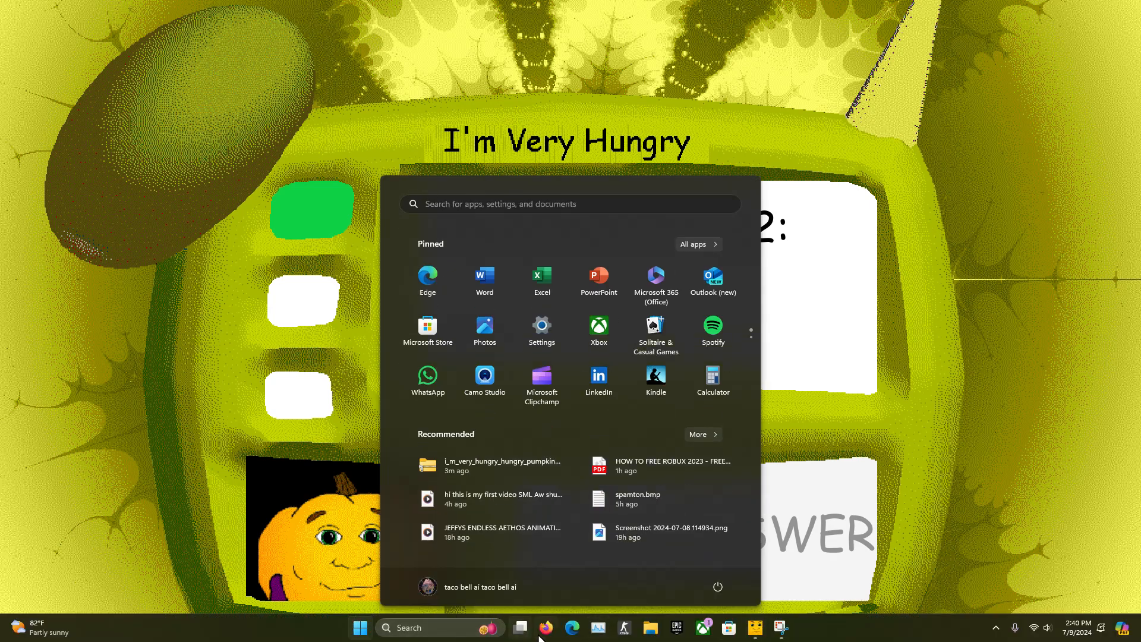
left_click(544, 628)
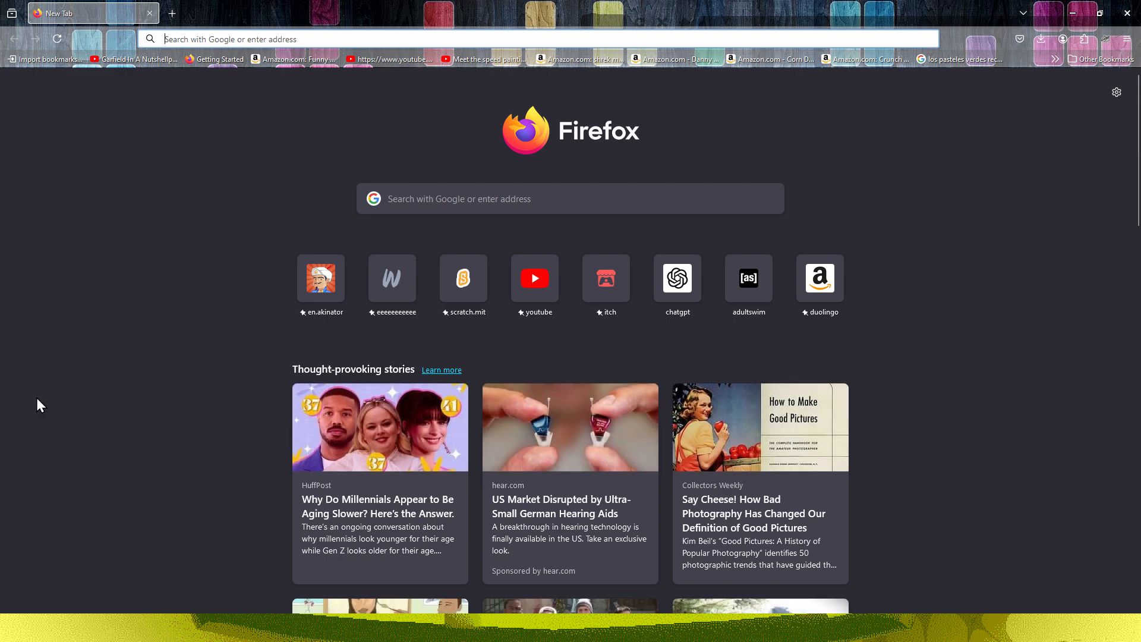
type("8")
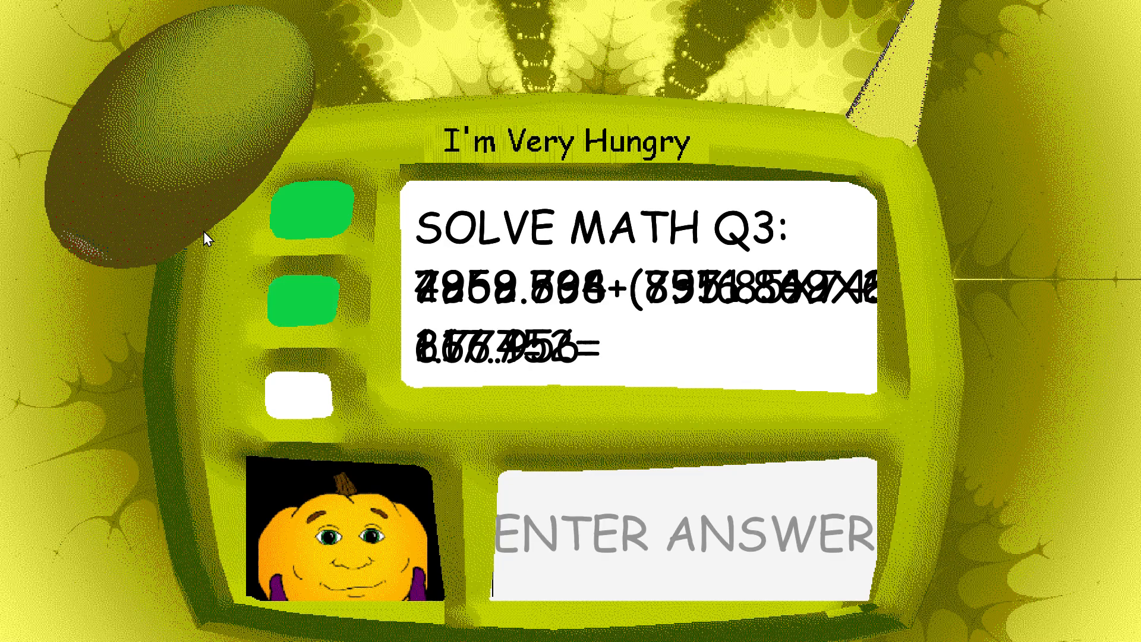
- Enter 1 as the answer to the garbled third quiz question and submit it
type("1")
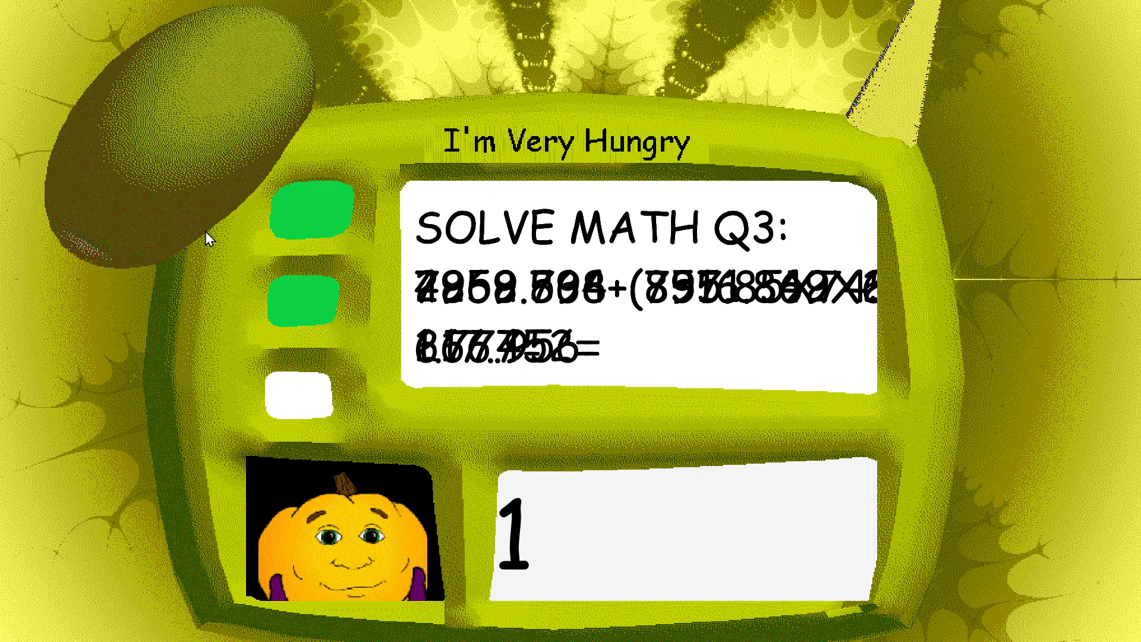
left_click(298, 393)
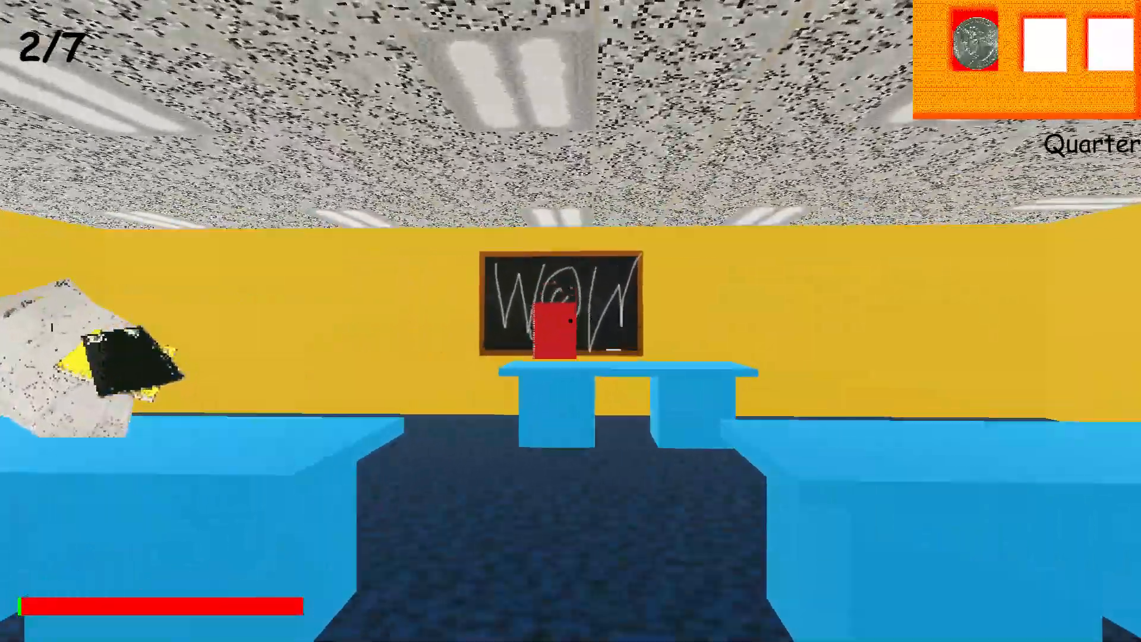
- Pick up the third notebook, bringing the count to 3 of 7
left_click(557, 305)
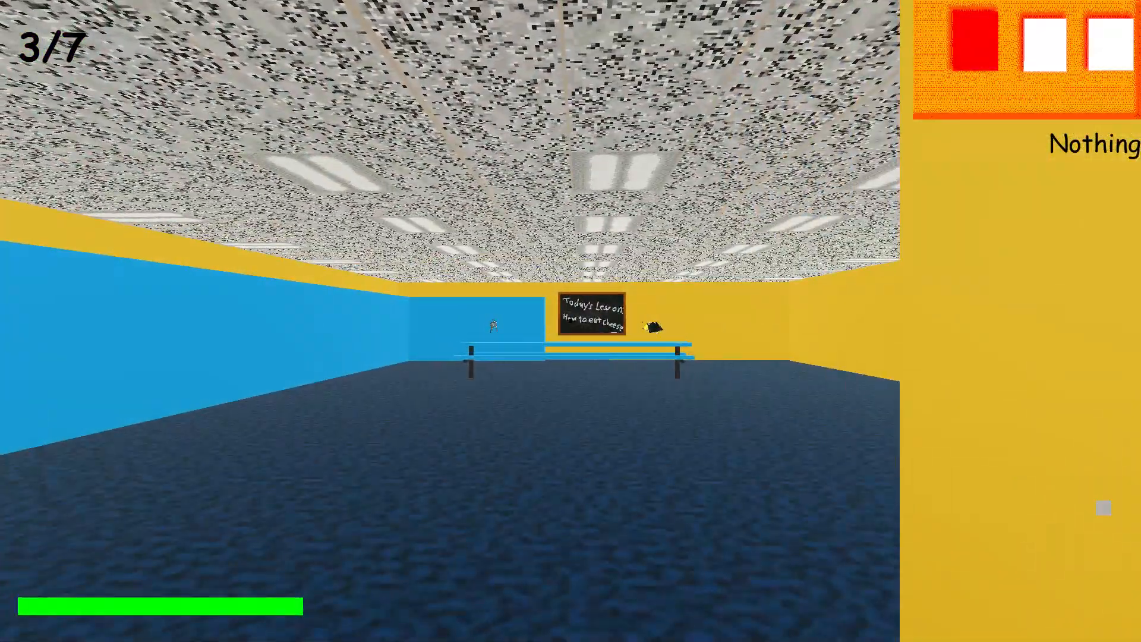
mouse_move(570, 320)
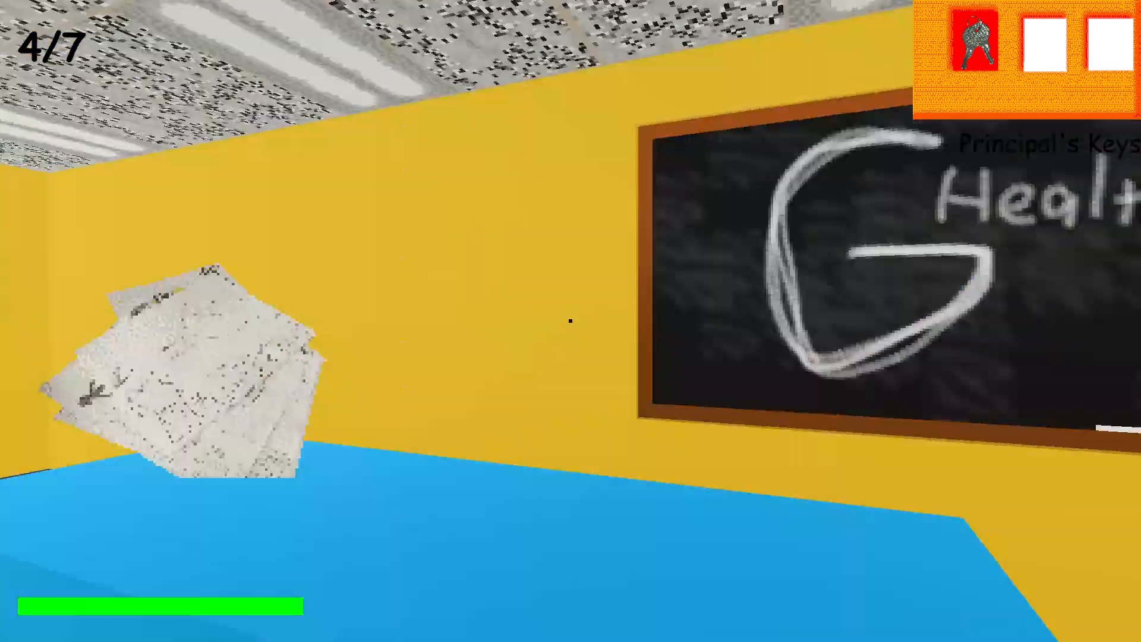
mouse_move(570, 321)
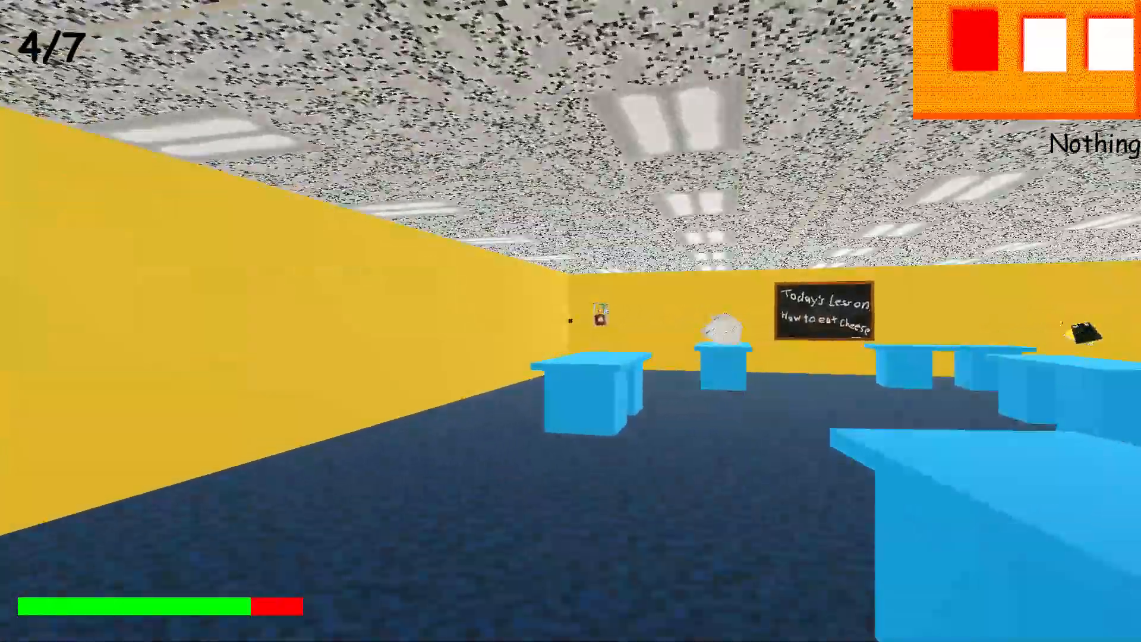
mouse_move(571, 321)
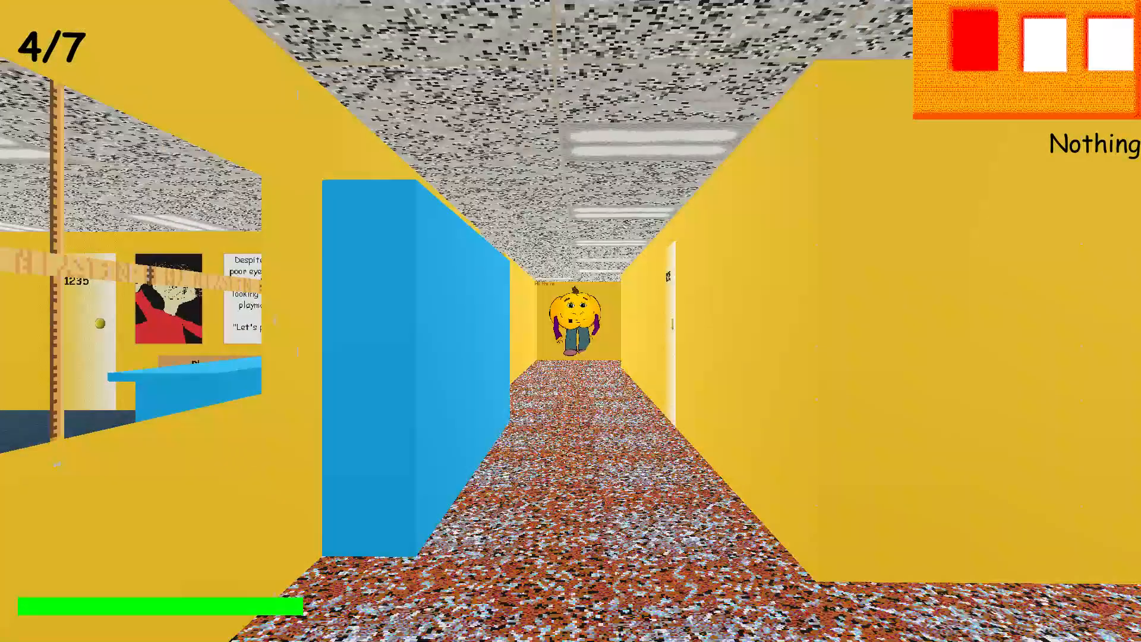
- Open the Windows Start menu over the game from the taskbar
left_click(358, 627)
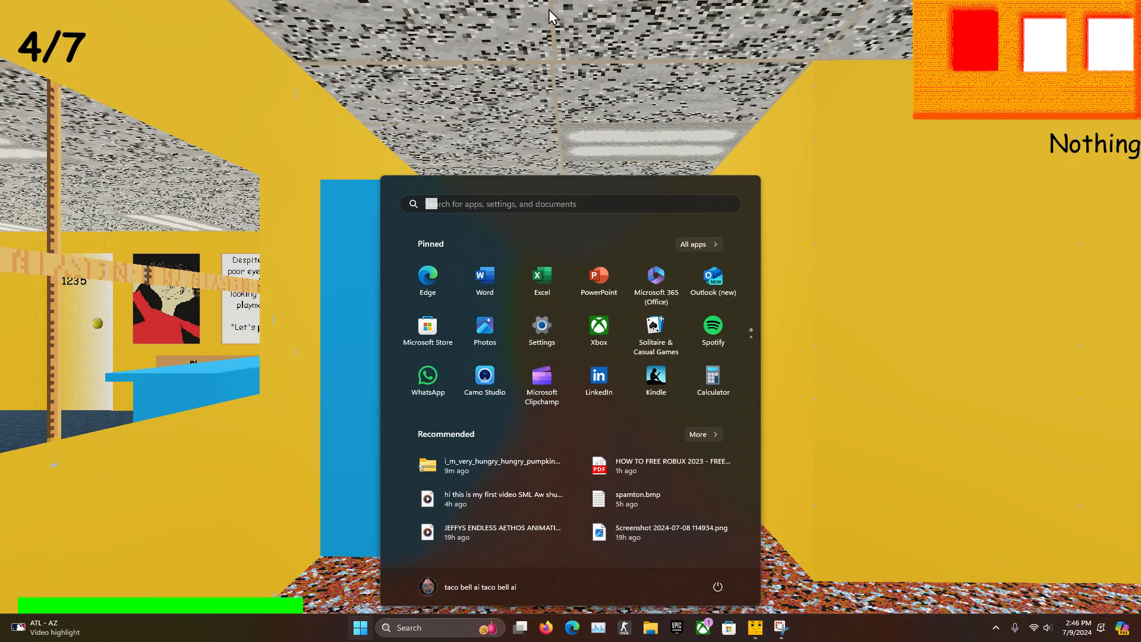
mouse_move(545, 29)
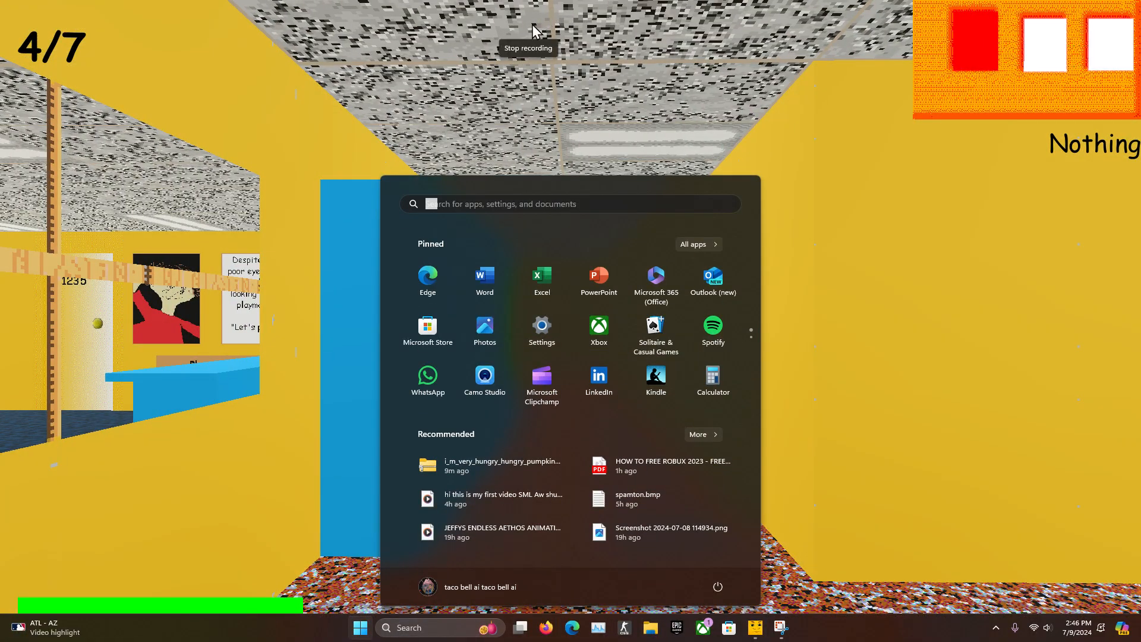